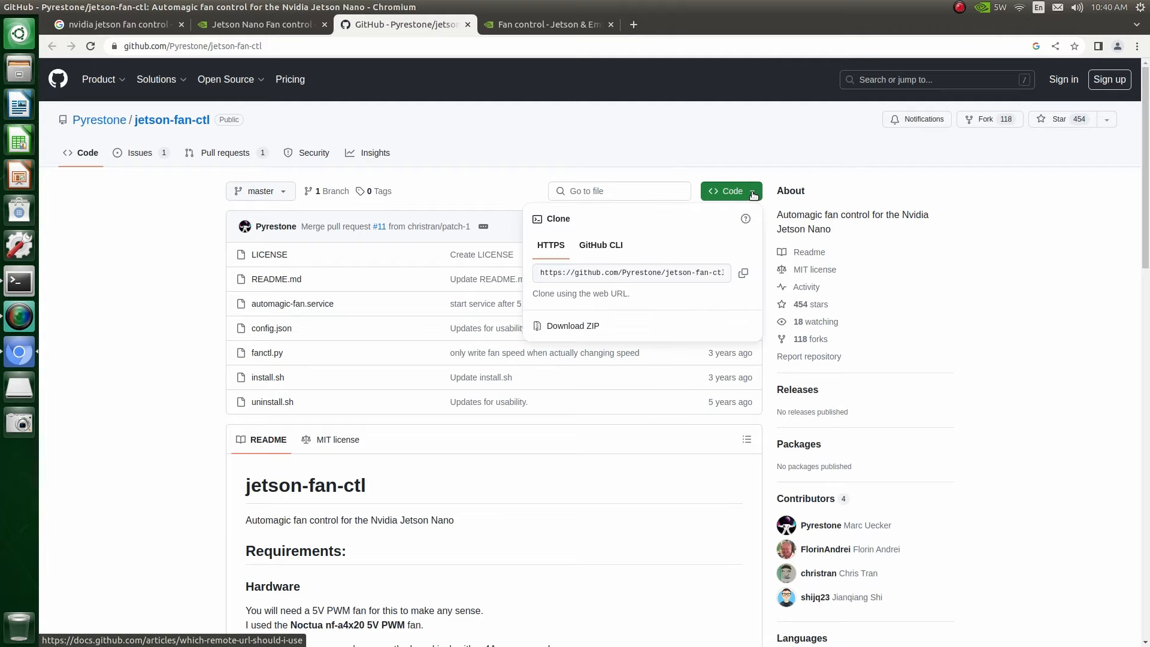
- Copy the jetson-fan-ctl repository's HTTPS clone URL from GitHub
click(742, 272)
text(g)
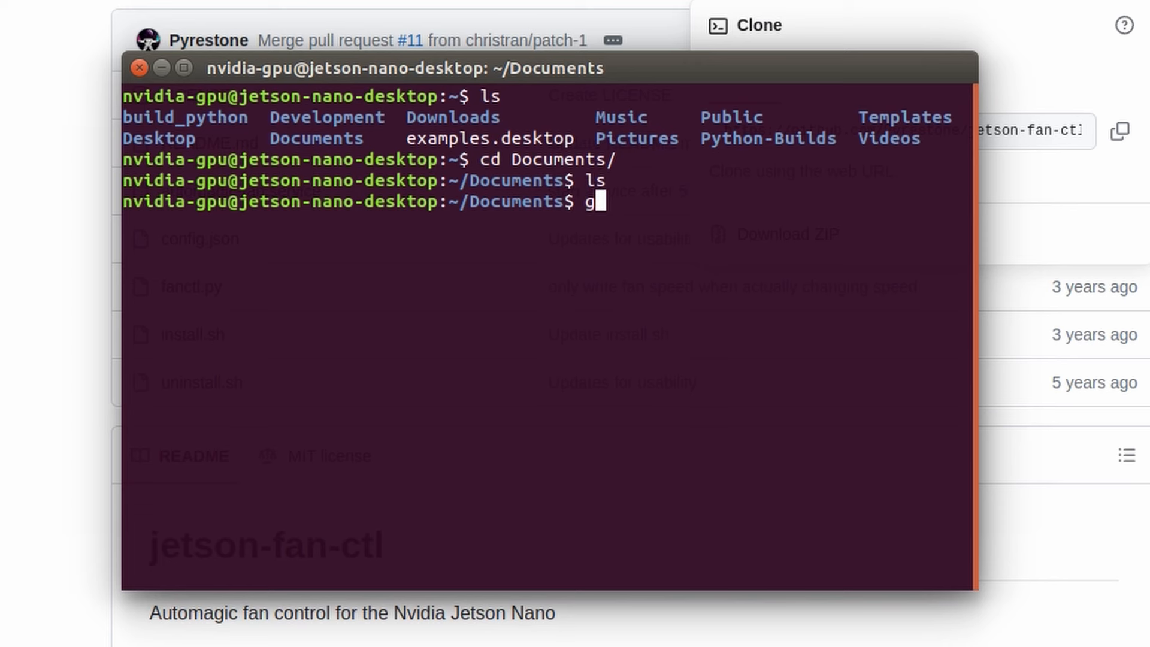
- Clone github.com/Pyrestone/jetson-fan-ctl into Documents, enter jetson-fan-ctl and list its files
text(it clone)
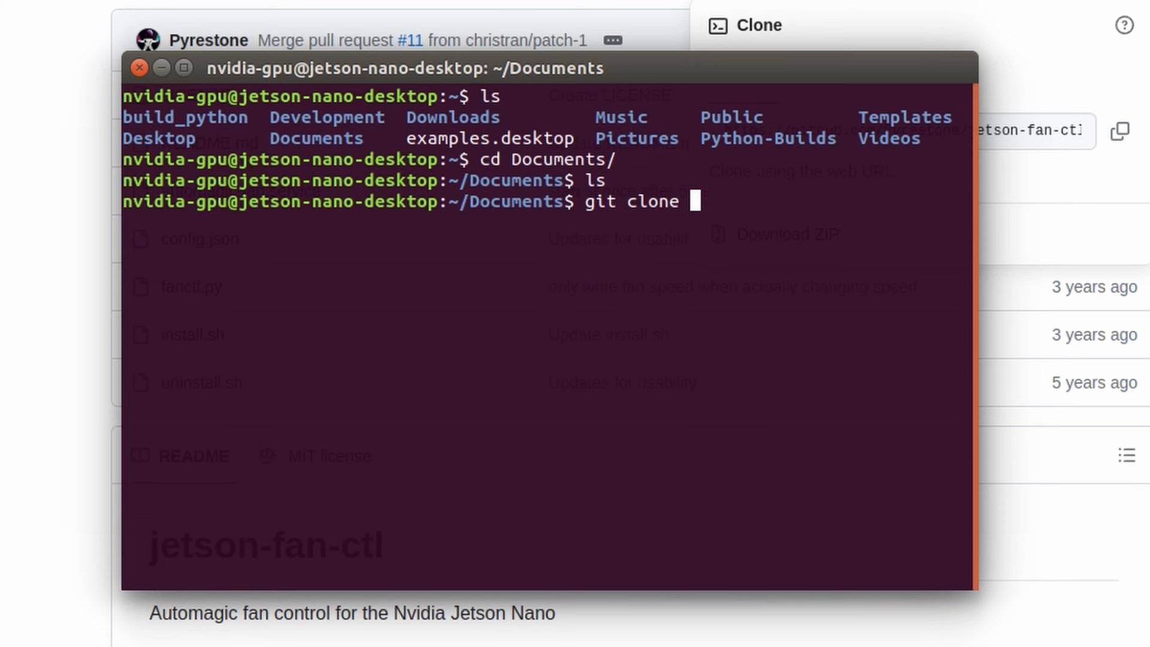
text(https://github.com/Pyrestone/jetson-fan-ctl.git)
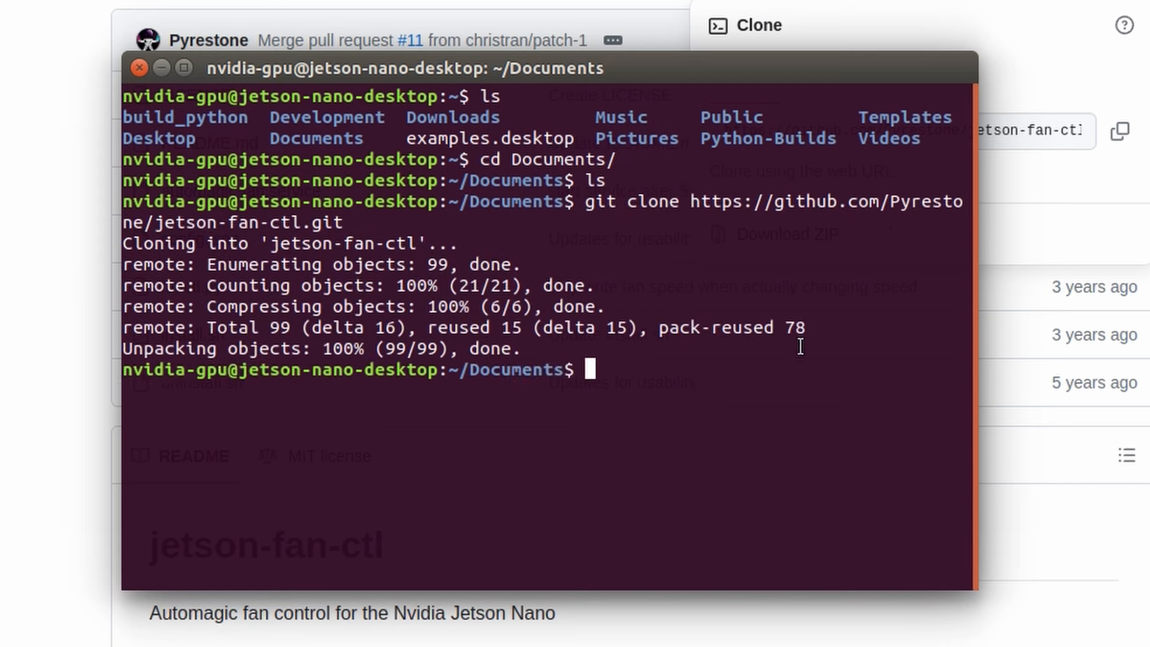
text(l)
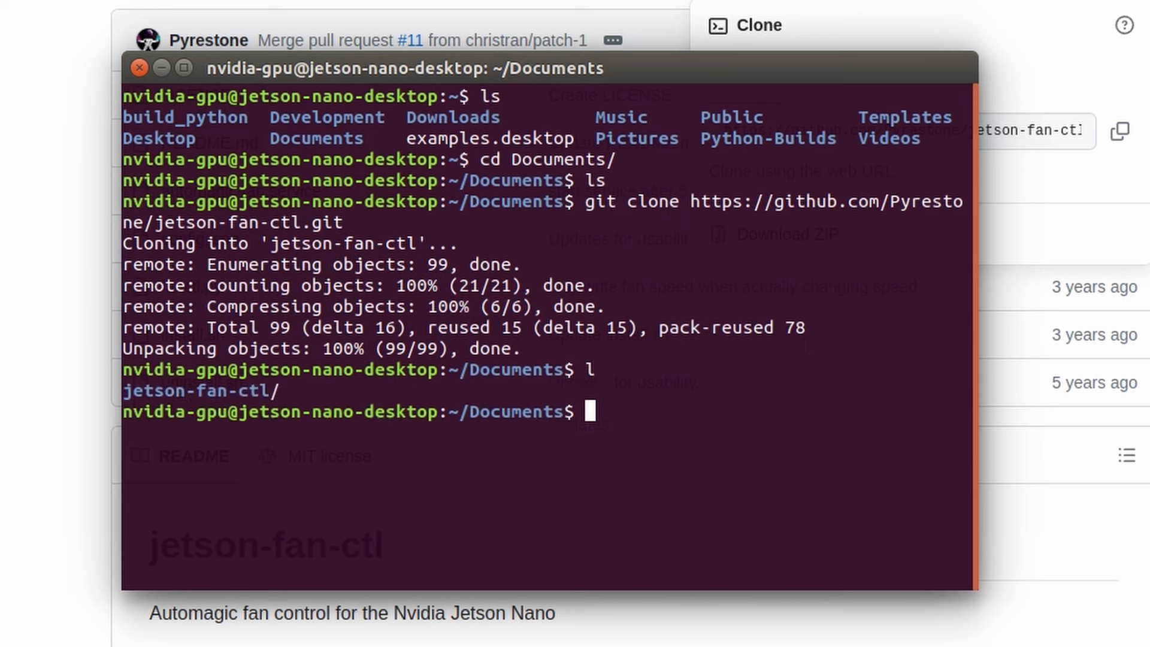
text(cd jetson-fan-ctl/)
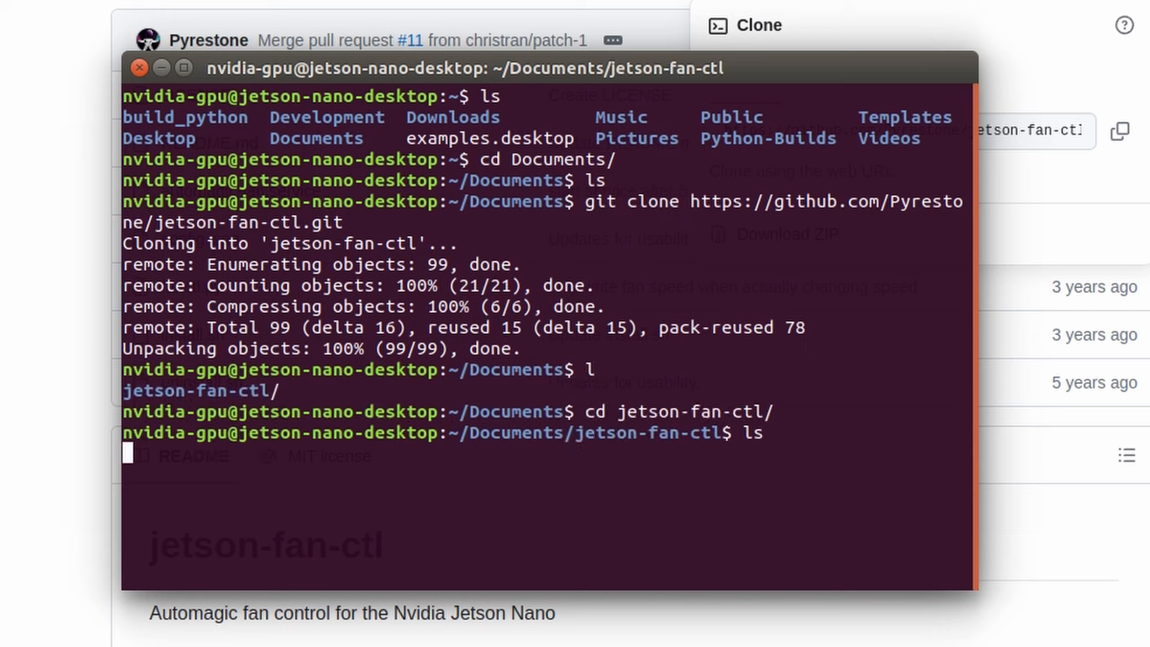
key(Return)
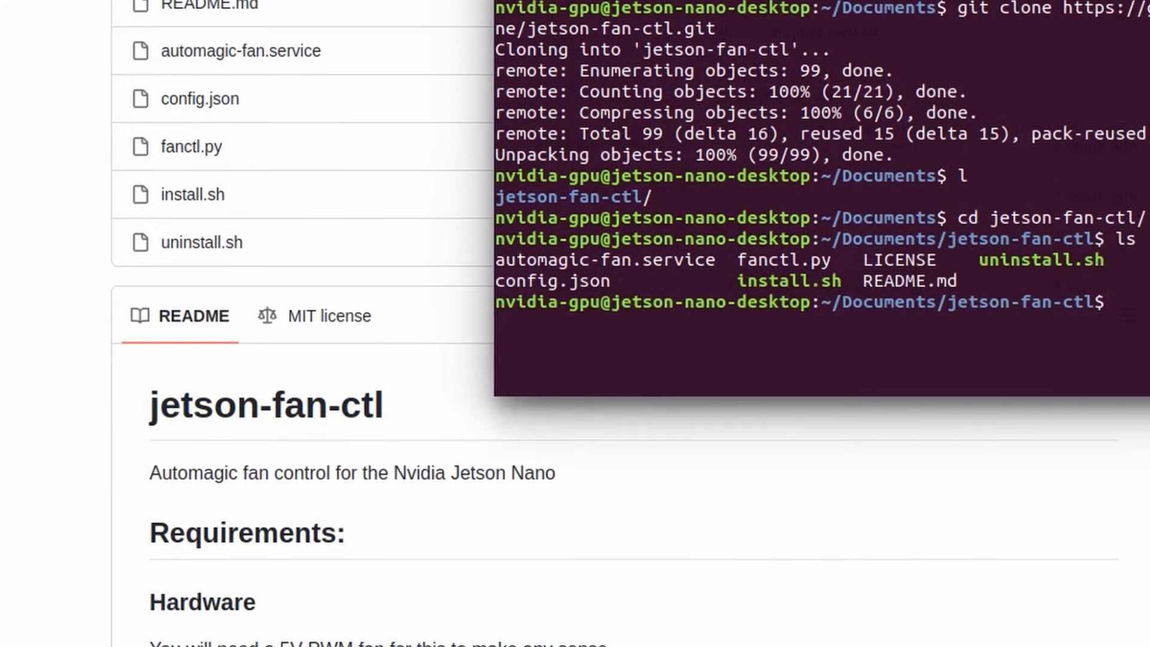
scroll(down, 3)
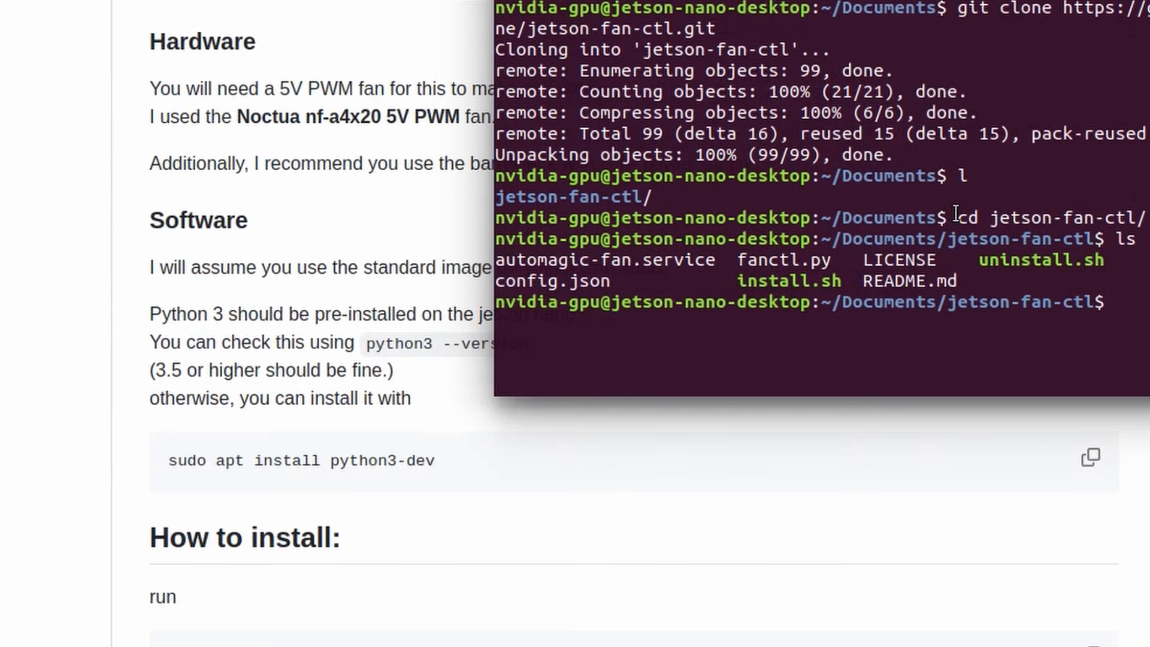
- Run ./install.sh with sudo in jetson-fan-ctl to install the automagic-fan service
text(ls)
text(sudo)
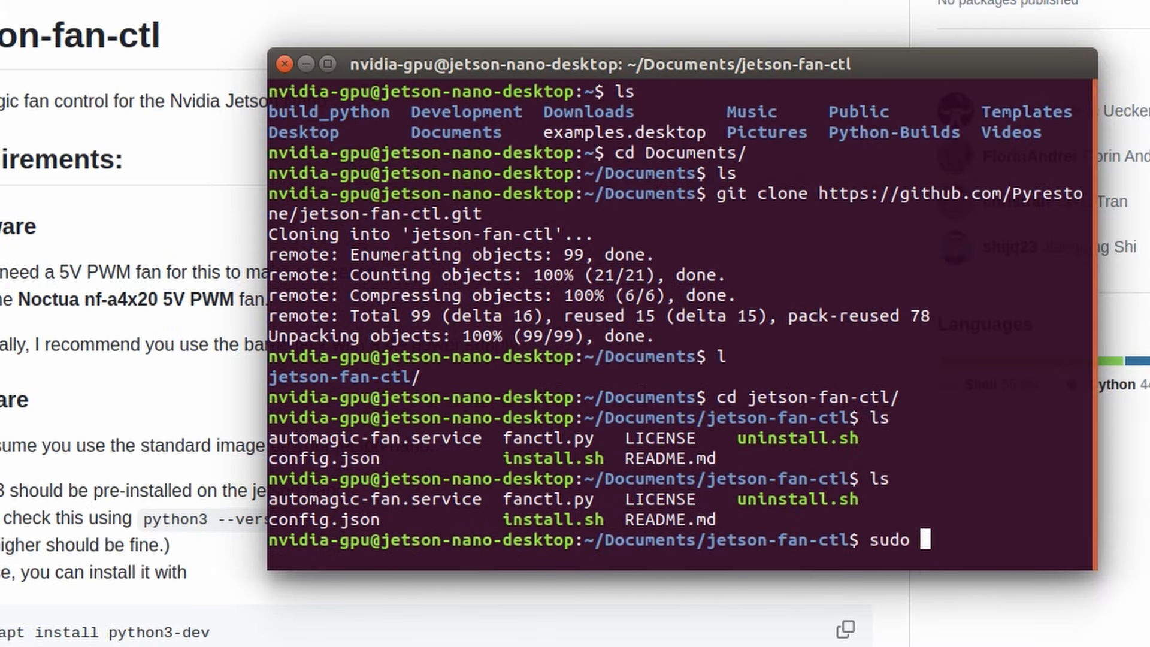
text(./install.sh)
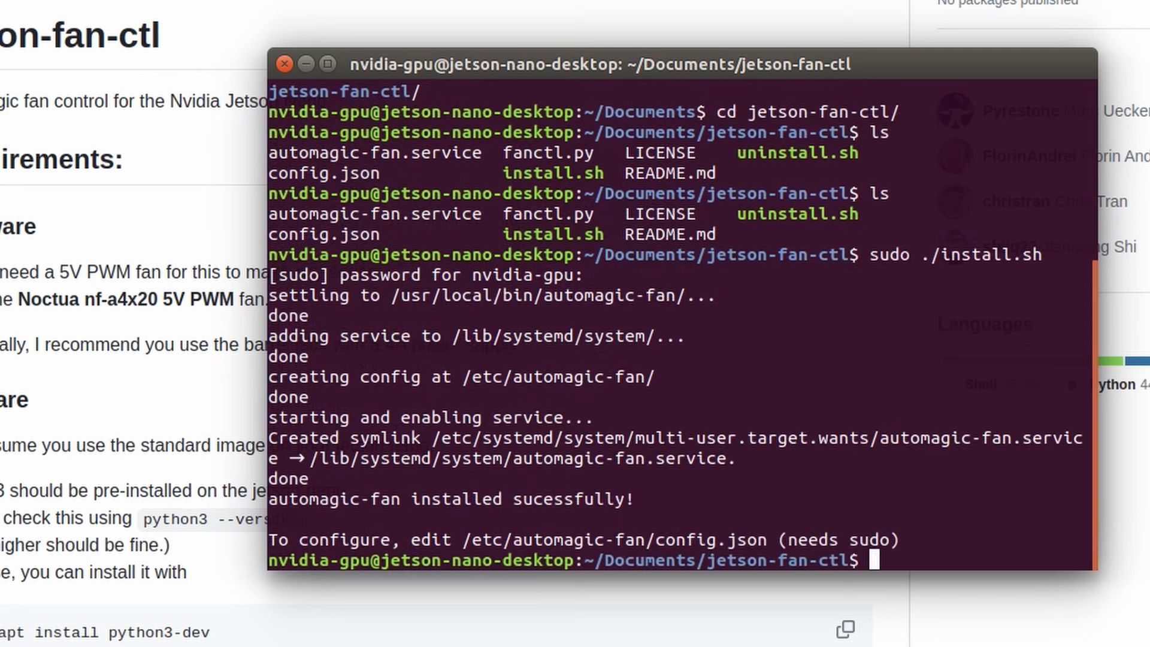
mouse_move(721, 407)
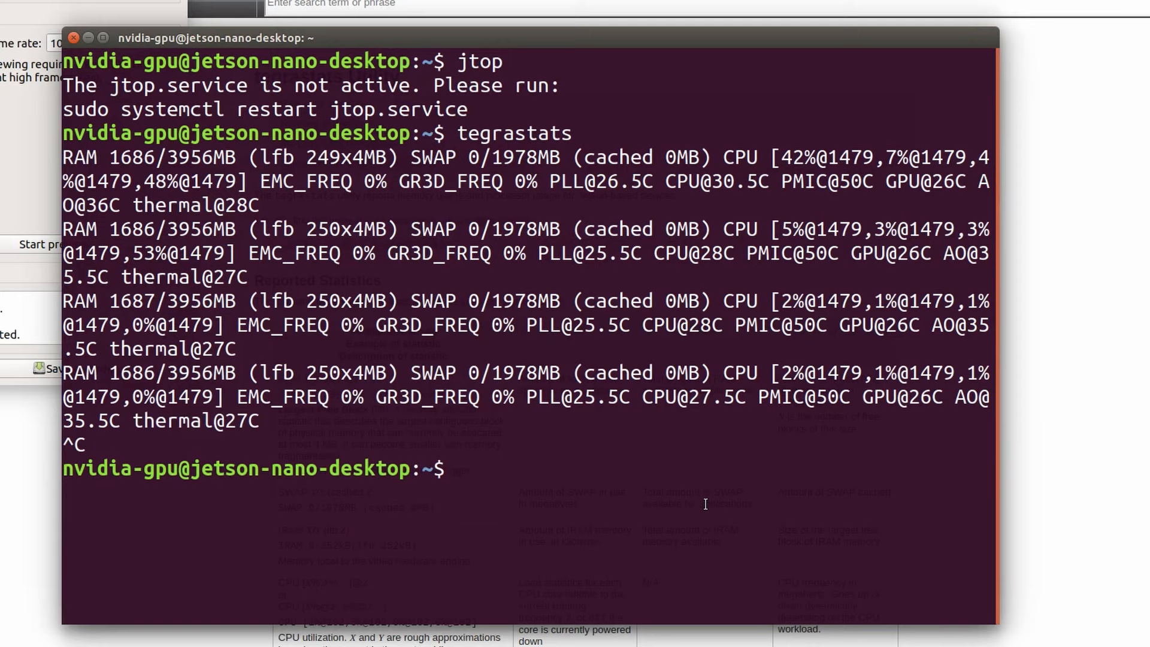
- Run tegrastats to view live RAM, CPU and temperature readings, then stop it
text(tegrastats)
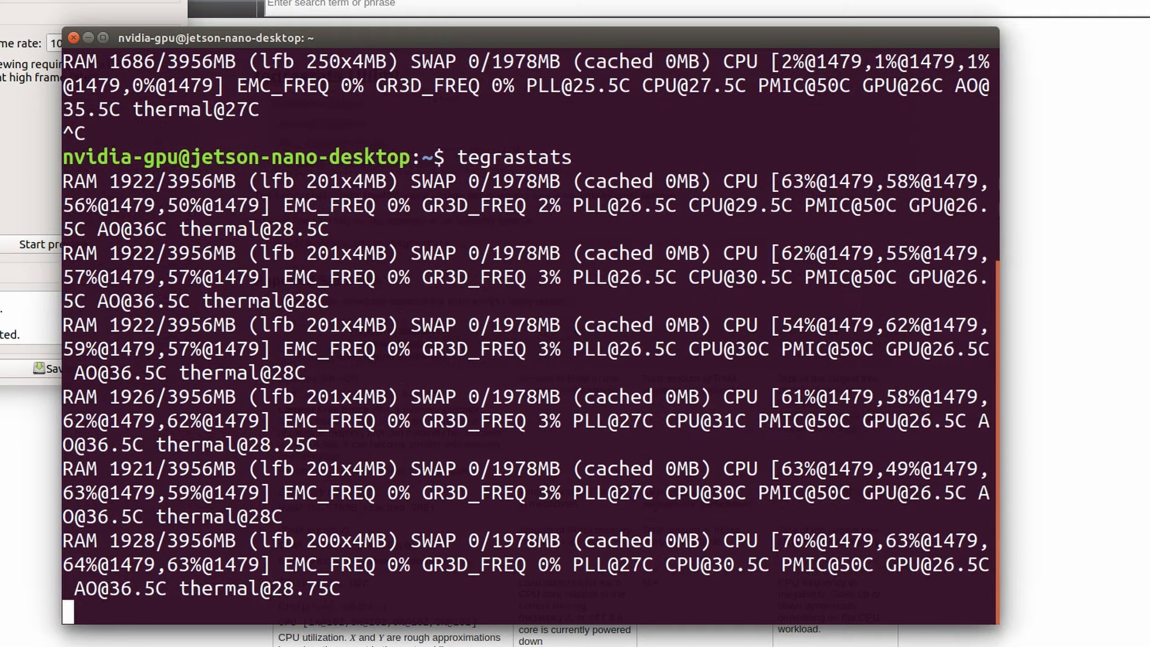
text(sudo /)
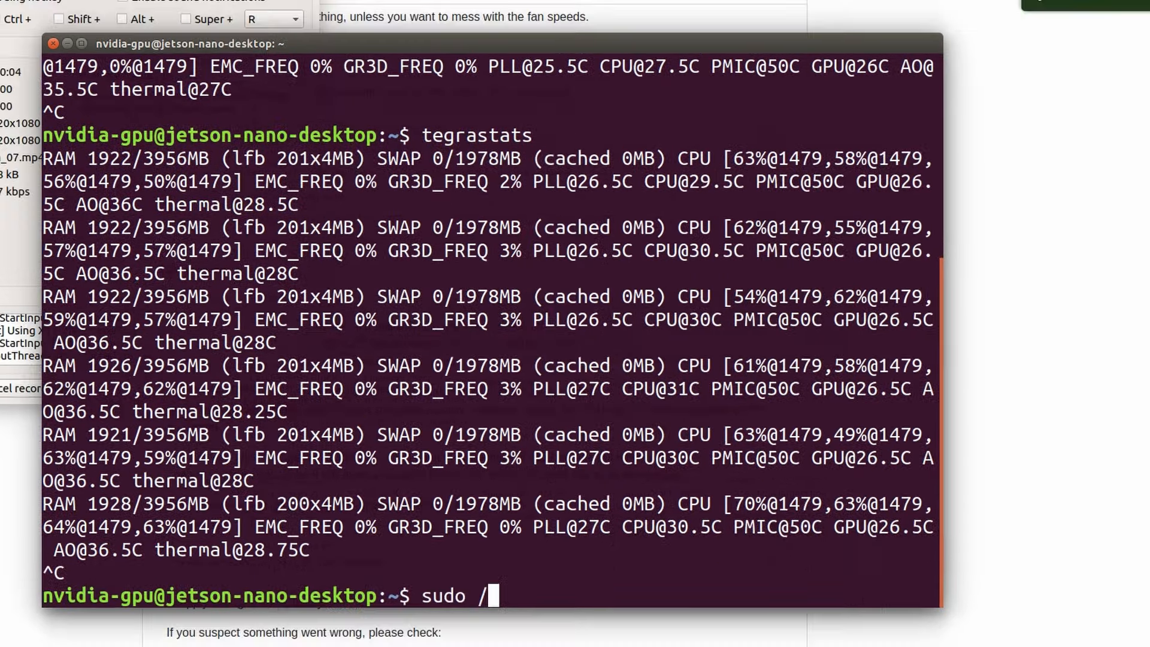
- Edit /etc/automagic-fan/config.json in vi, set FAN_OFF_TEMP to 30 and save with :wq
text(vi /e)
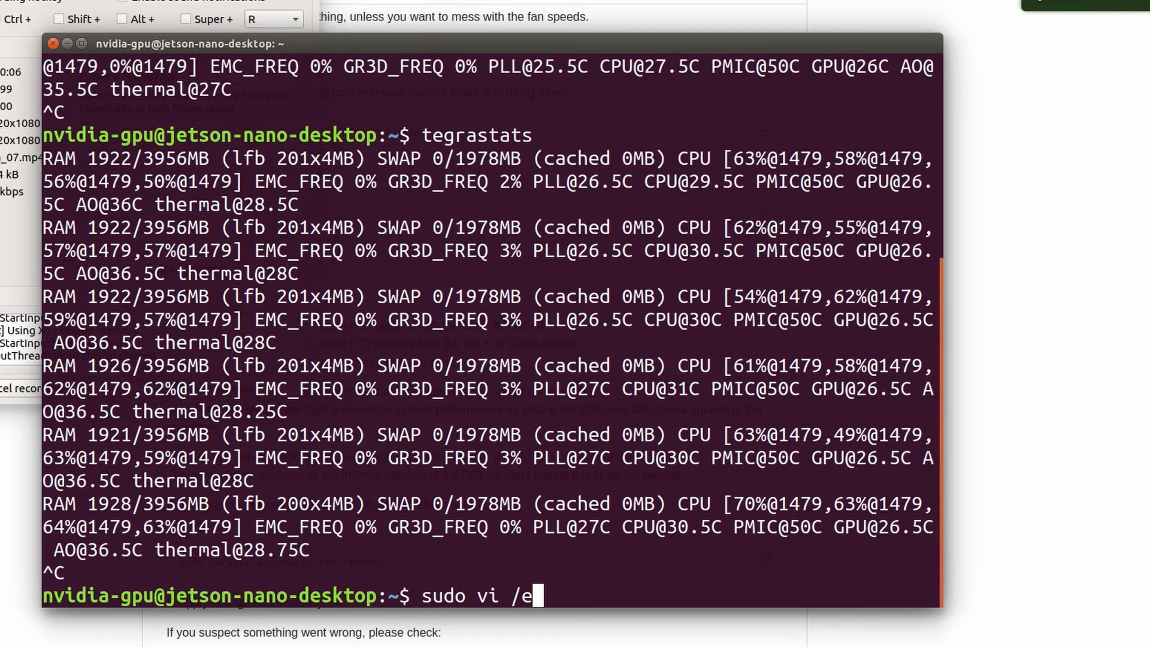
text(tc/automagic-fan/)
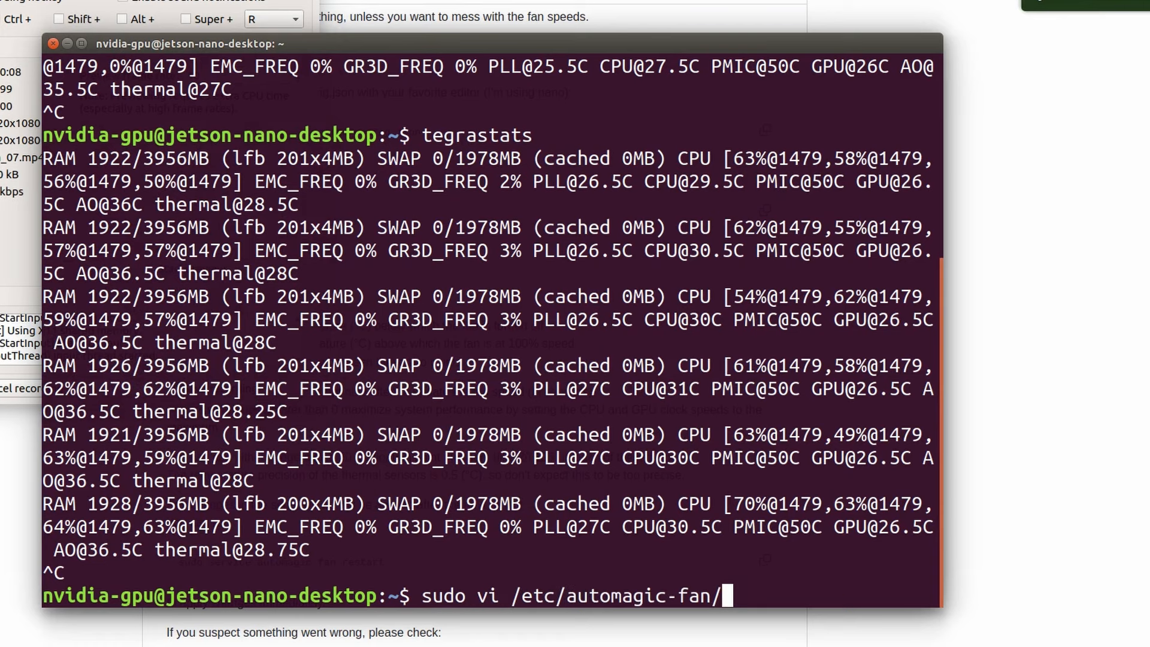
text(config.json)
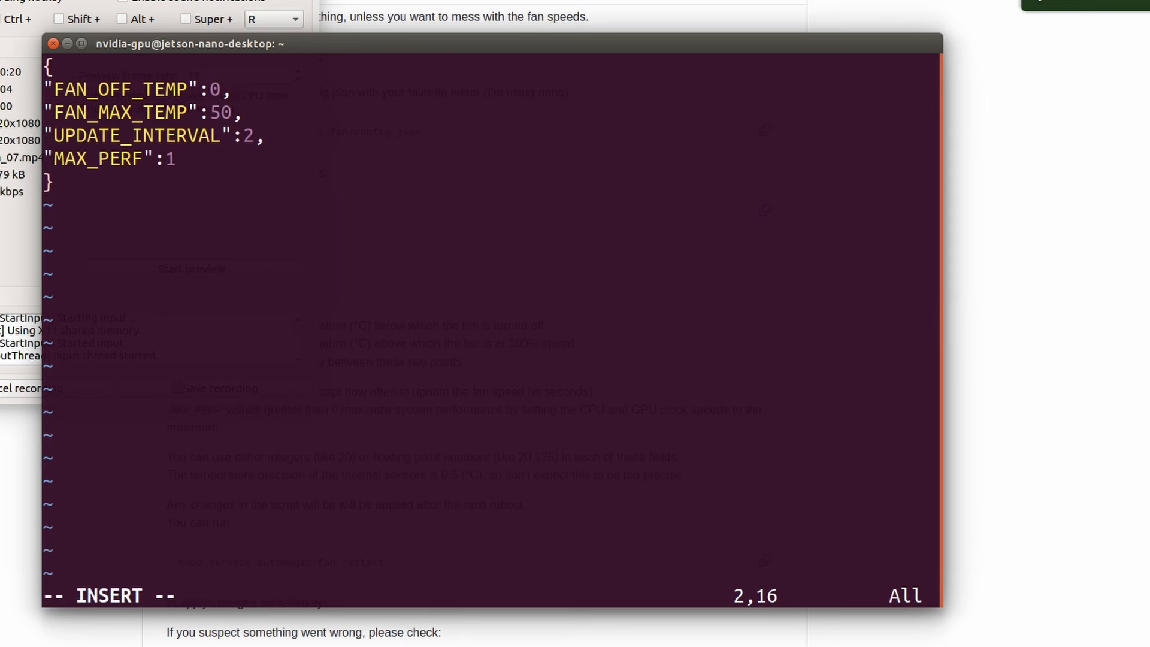
key(Escape)
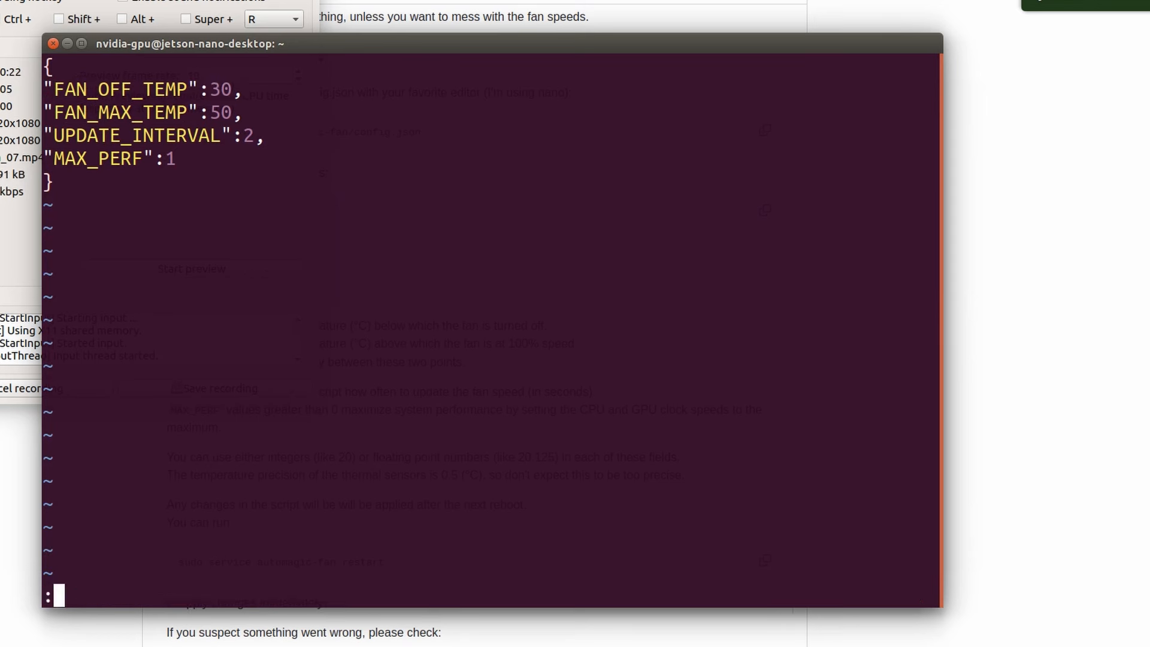
text(wq)
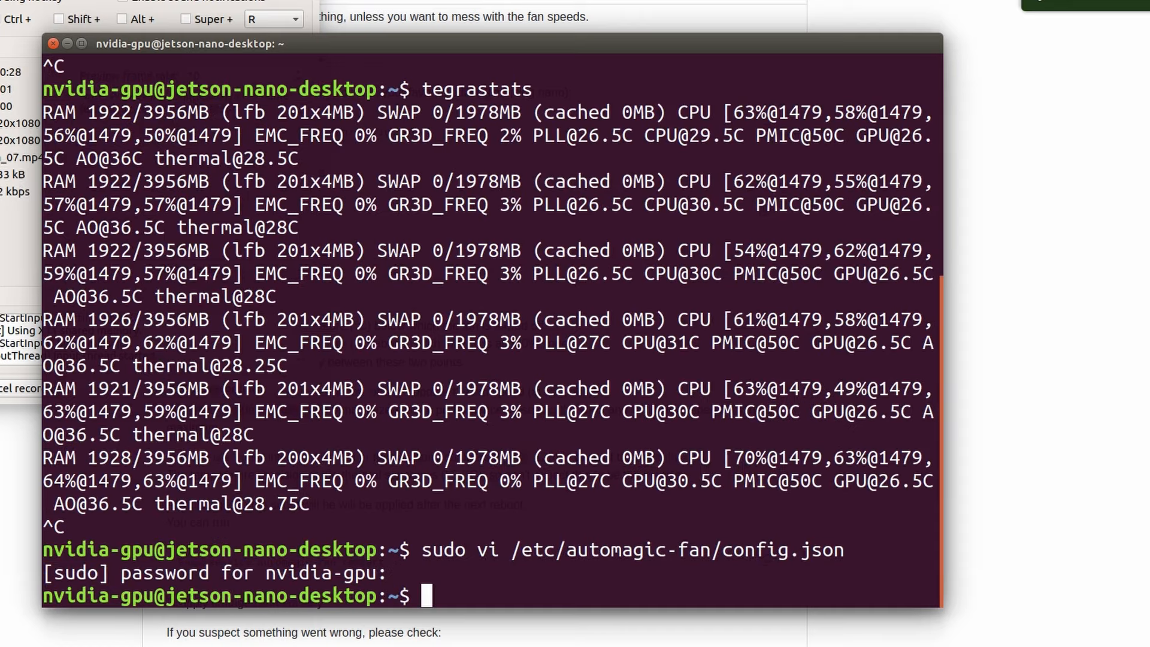
mouse_move(510, 445)
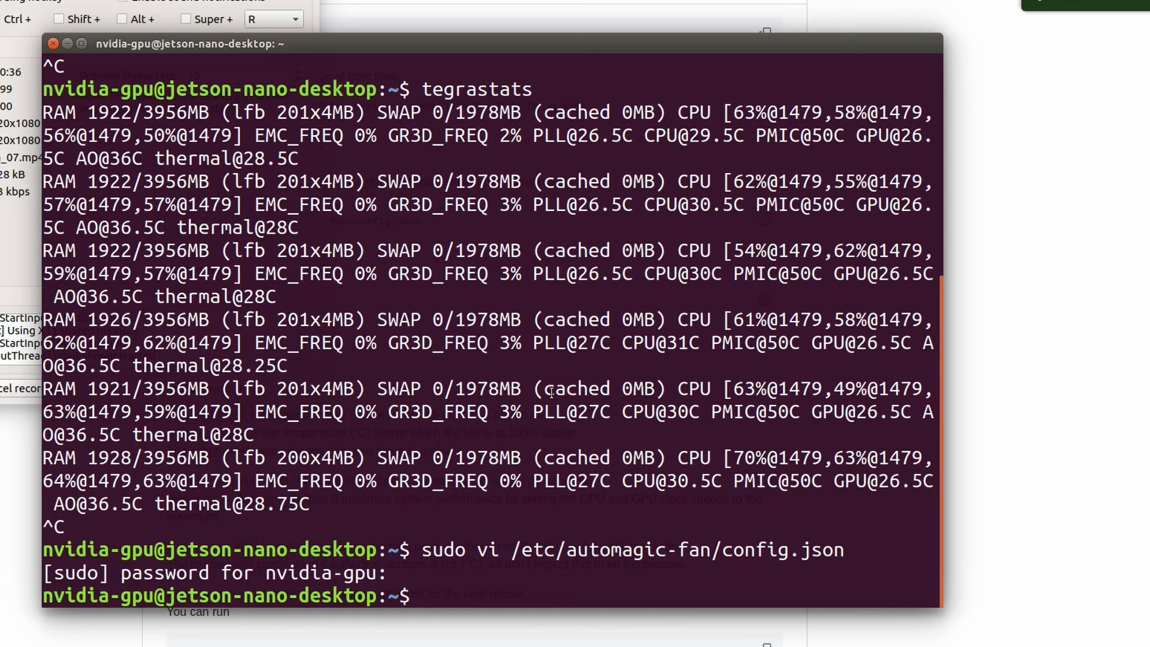
- Run sudo service automagic-fan restart to restart the fan service
text(sudo se)
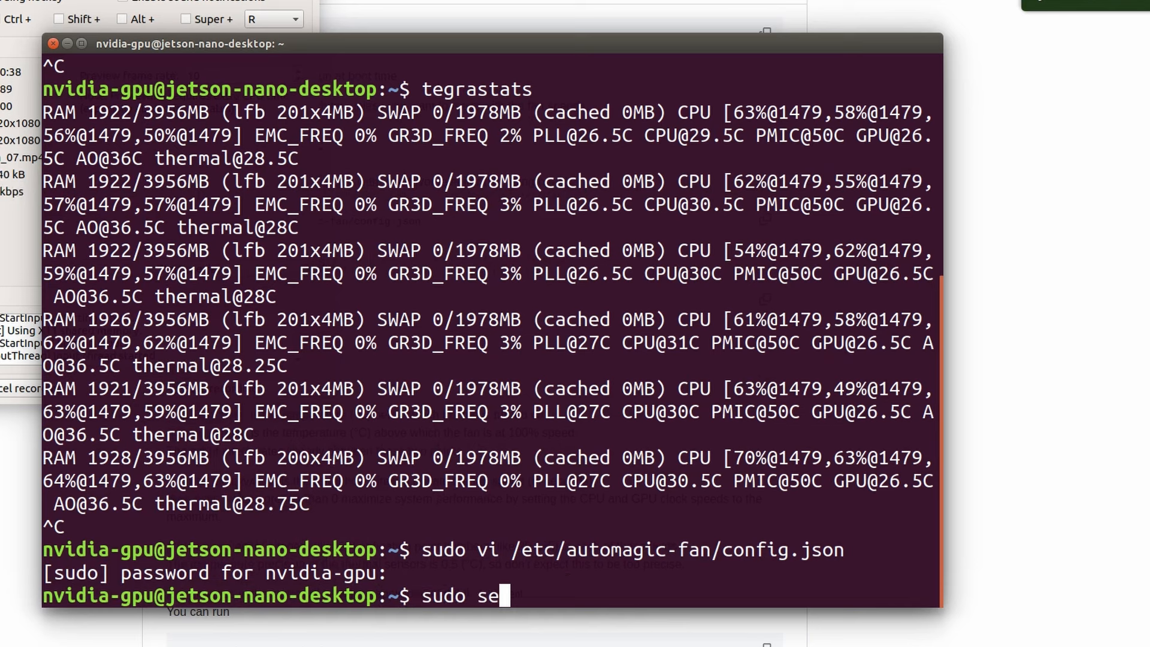
text(rvice automagic-fan)
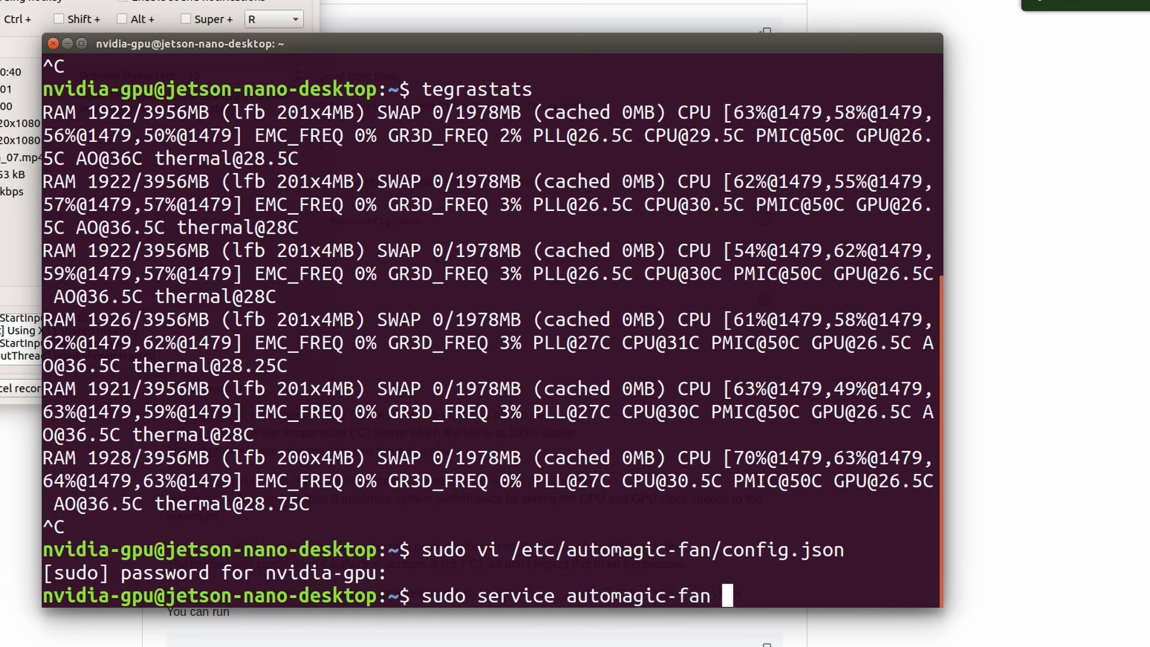
text(restart)
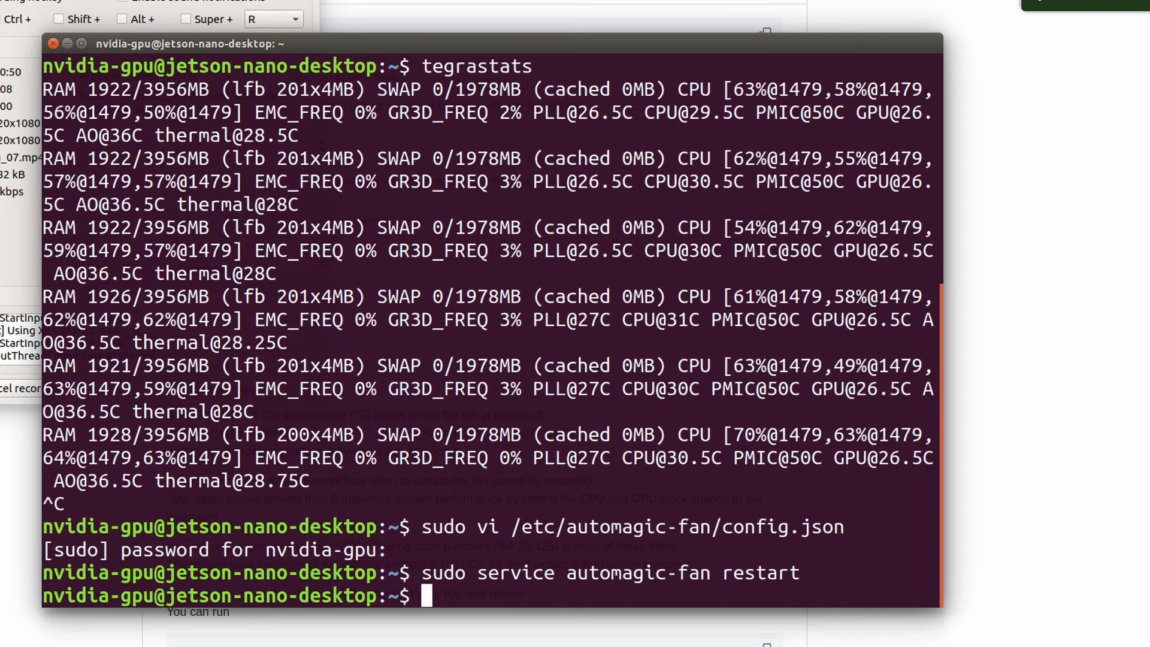
text(sudo vi /etc/automagic-fan/config.json)
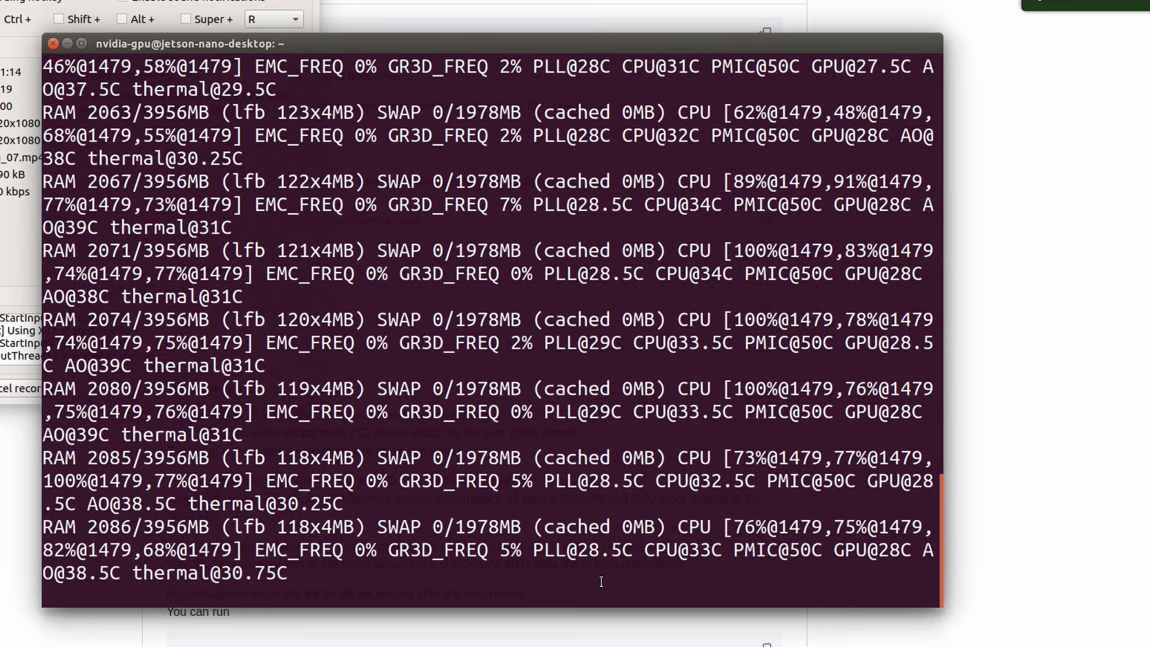
- Stop the post-restart tegrastats readout, last reading near 32.5°C
key(ctrl+c)
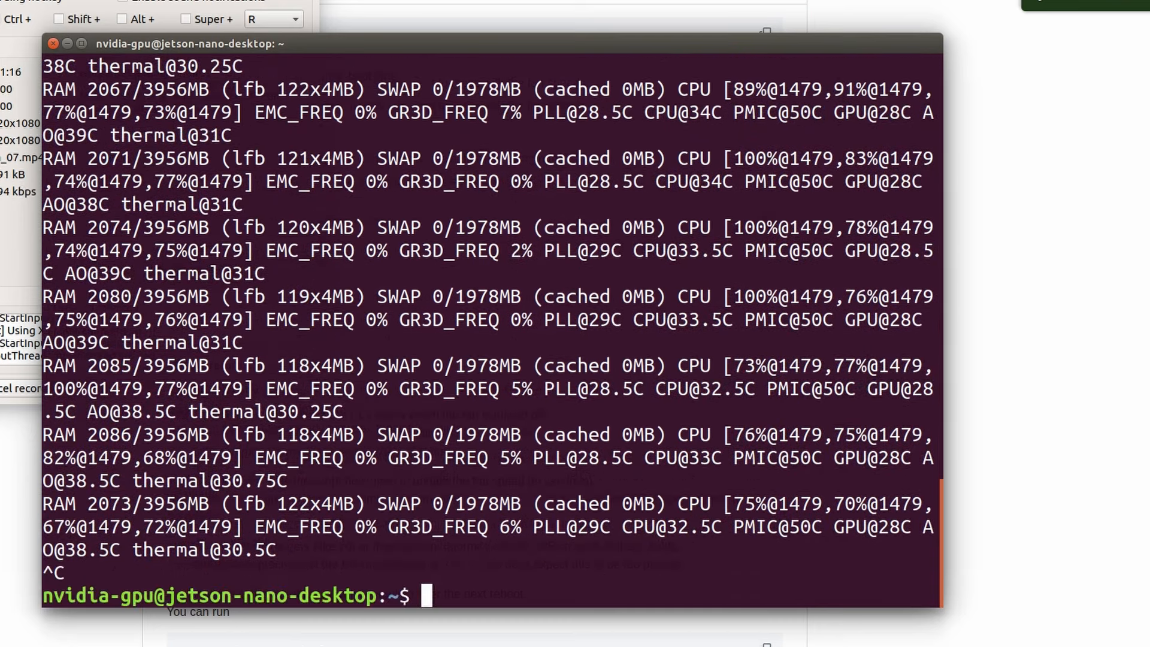
- Change FAN_OFF_TEMP from 0 to 40 in config.json and save with :wq
text(sudo service automagic-fan restart)
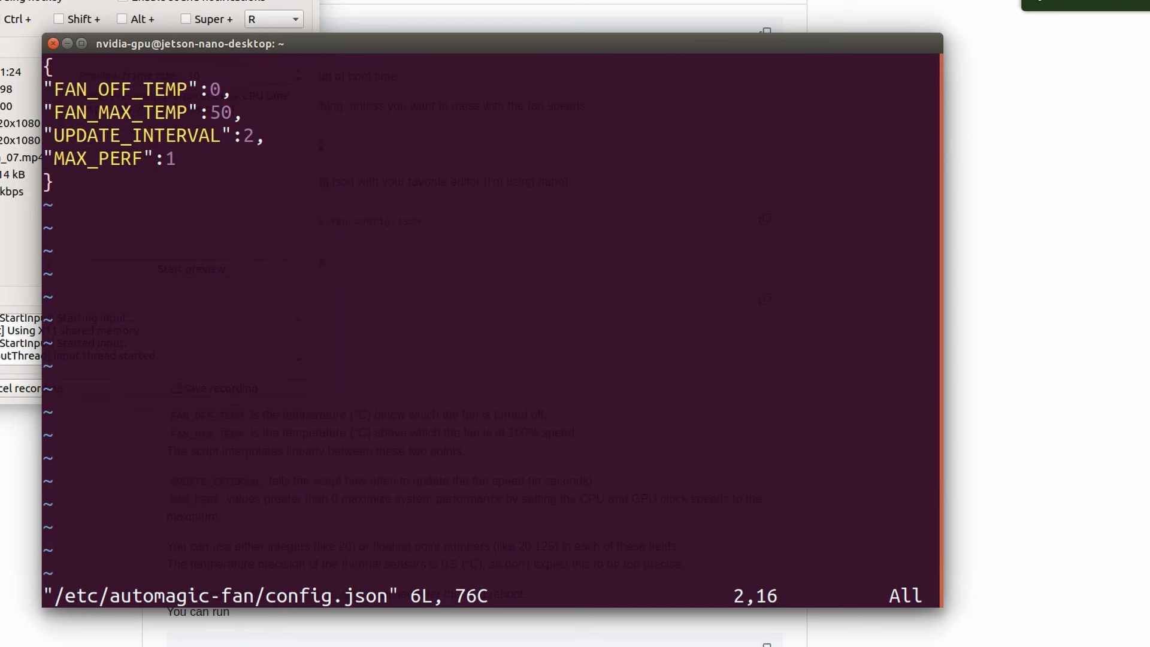
text(4)
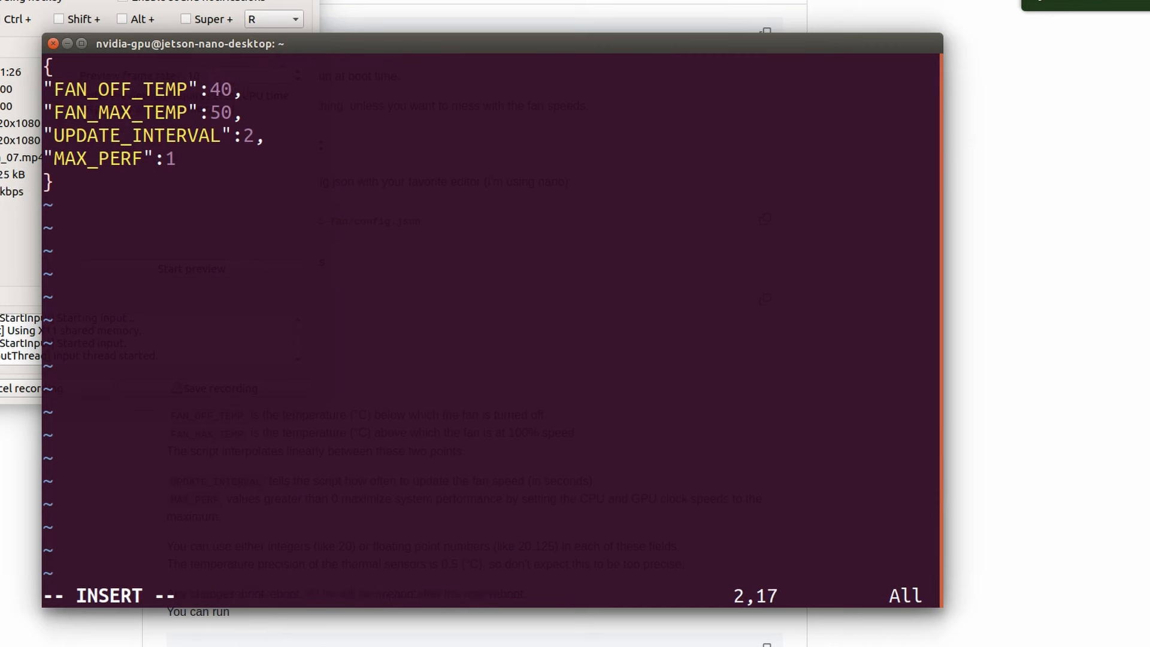
text(:wq)
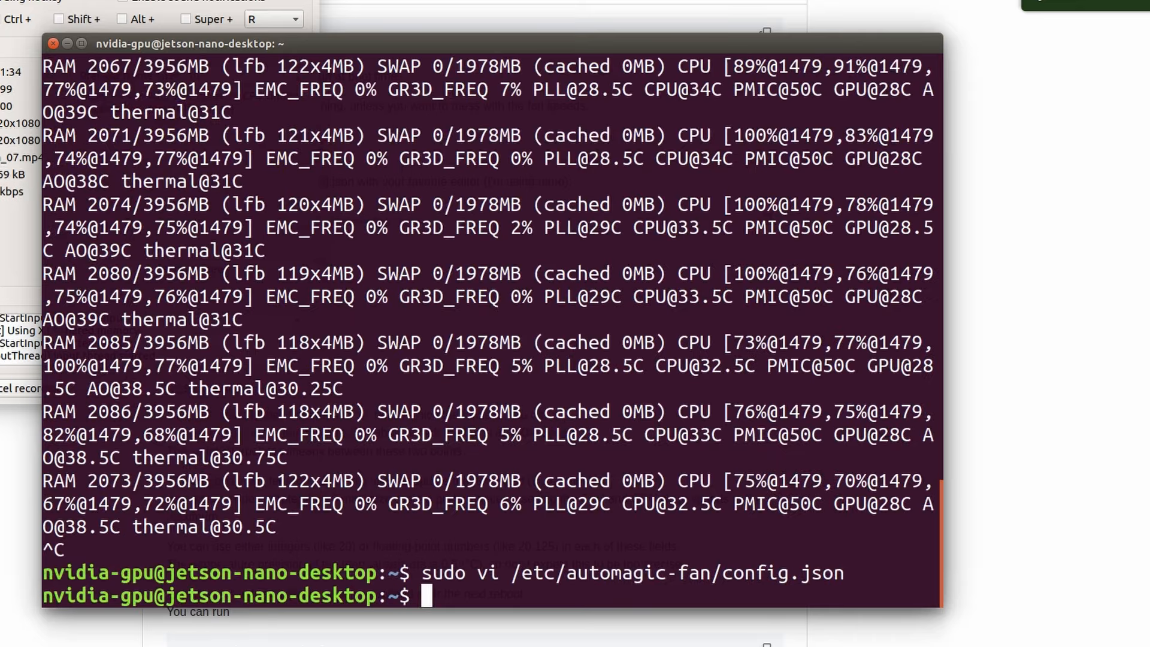
text(sudo service automagic-fan restart)
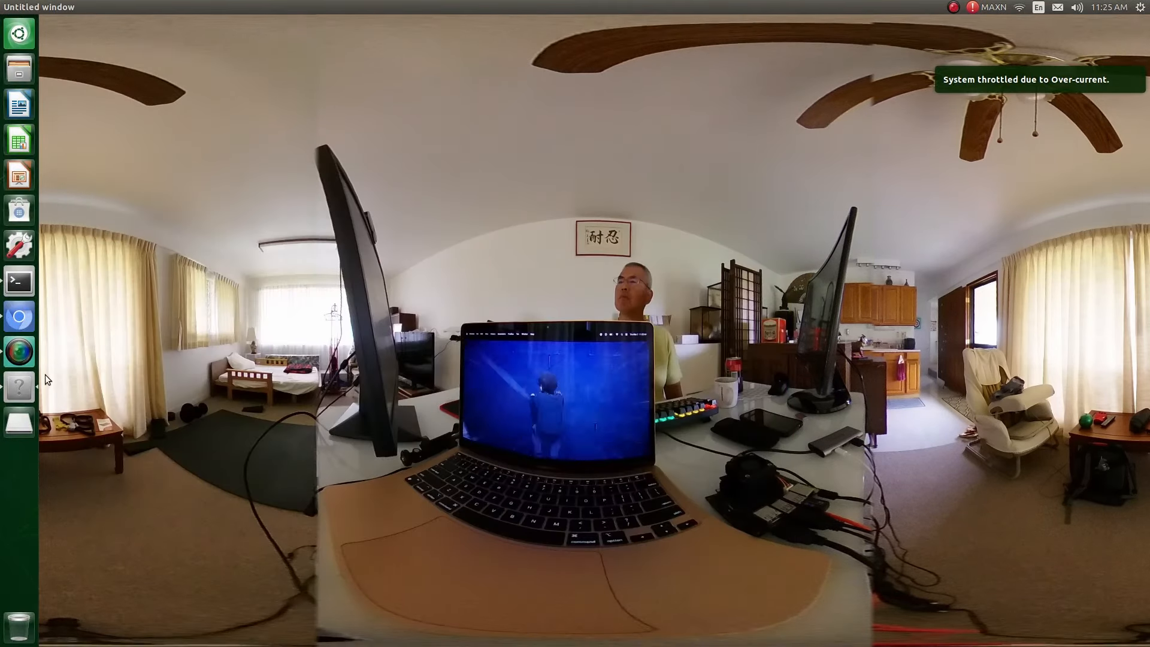
mouse_move(18, 280)
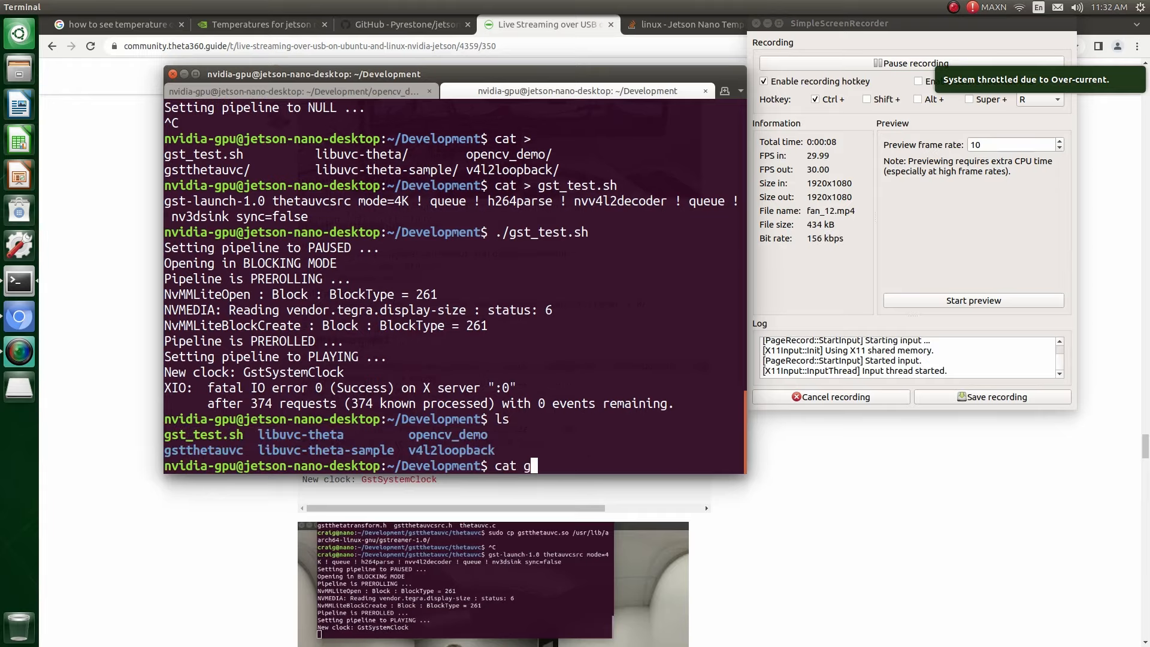
- Relaunch the 360-degree camera stream by running ./gst_test.sh in Development
text(st_test.sh)
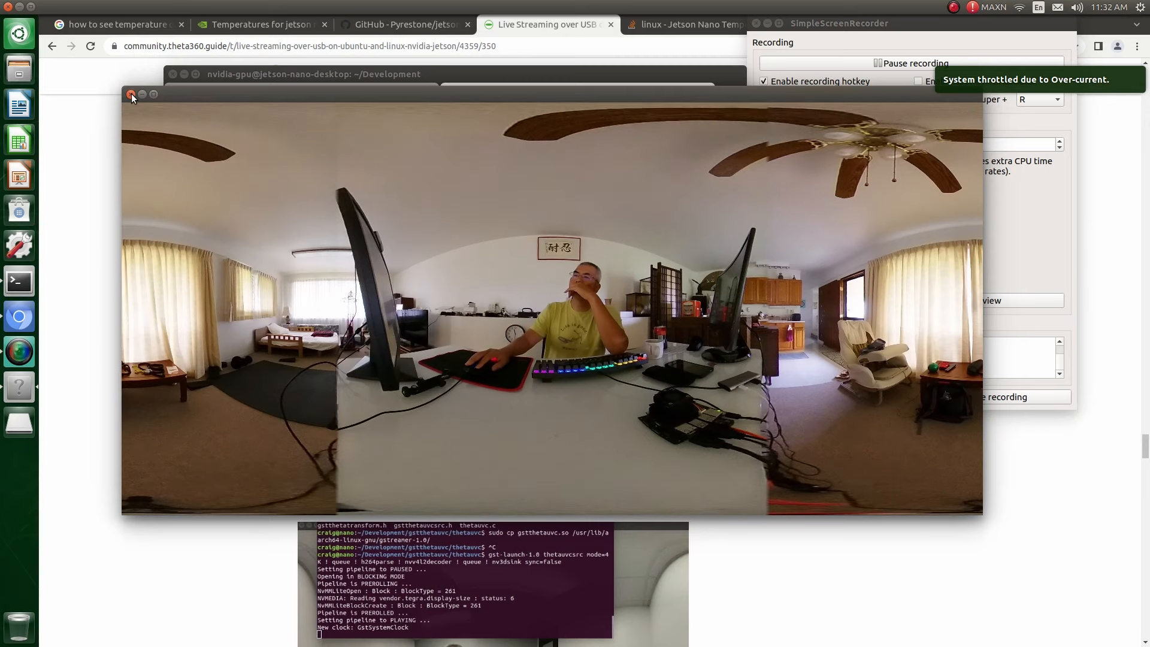
- Close the live 360-degree room stream window
click(131, 94)
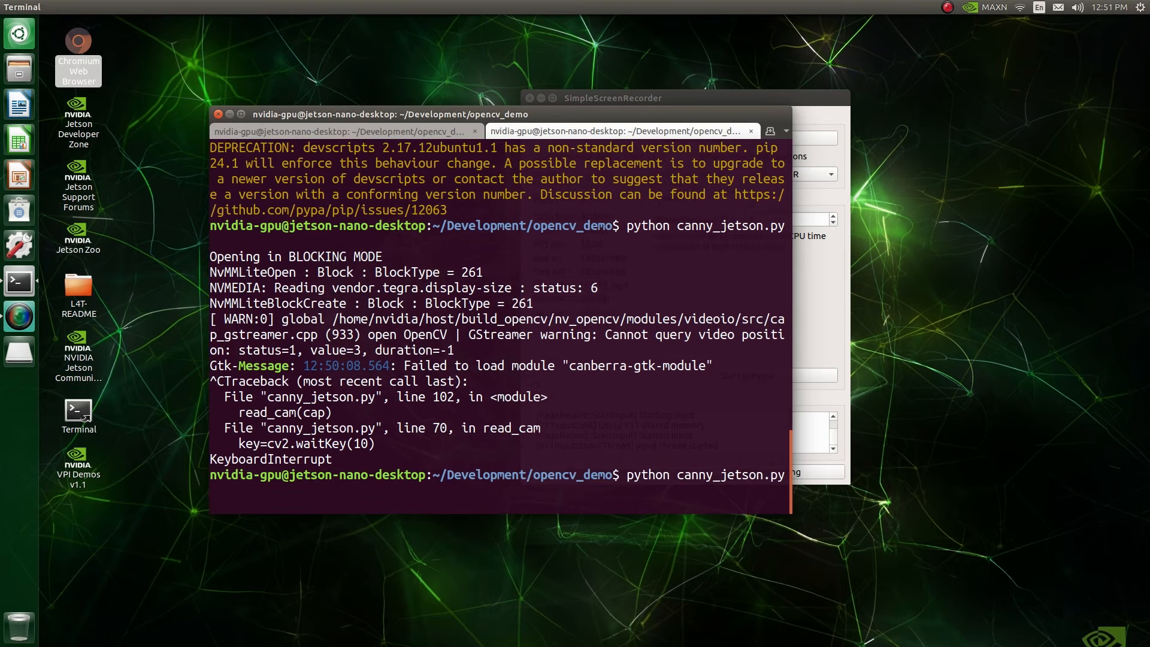
key(Return)
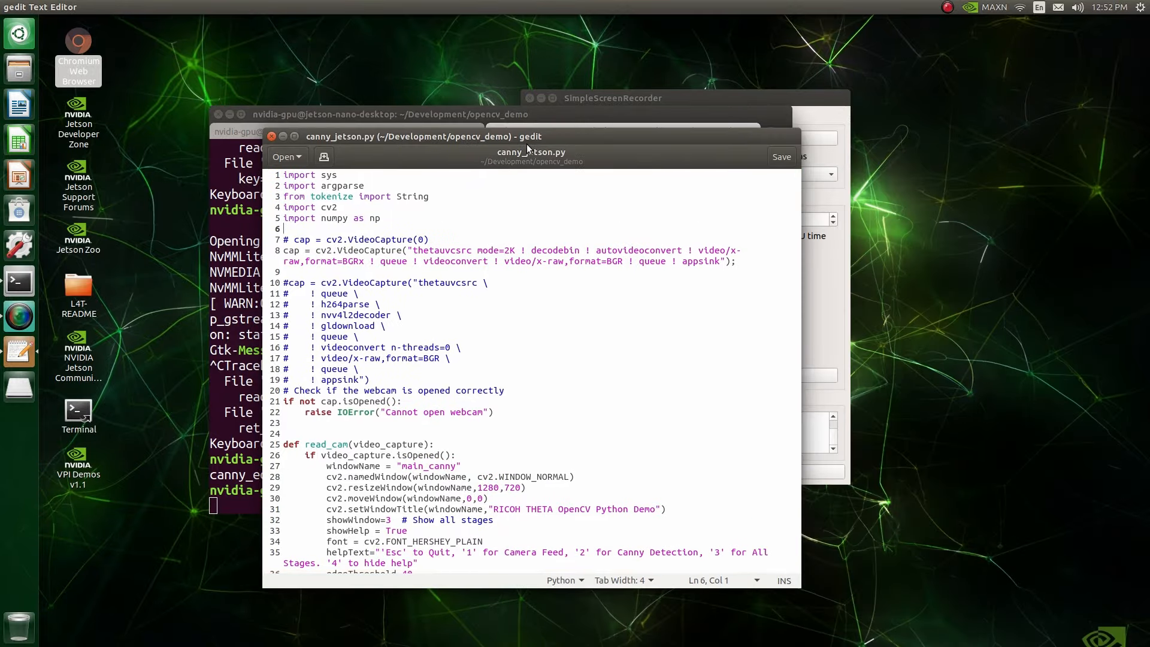
mouse_move(553, 336)
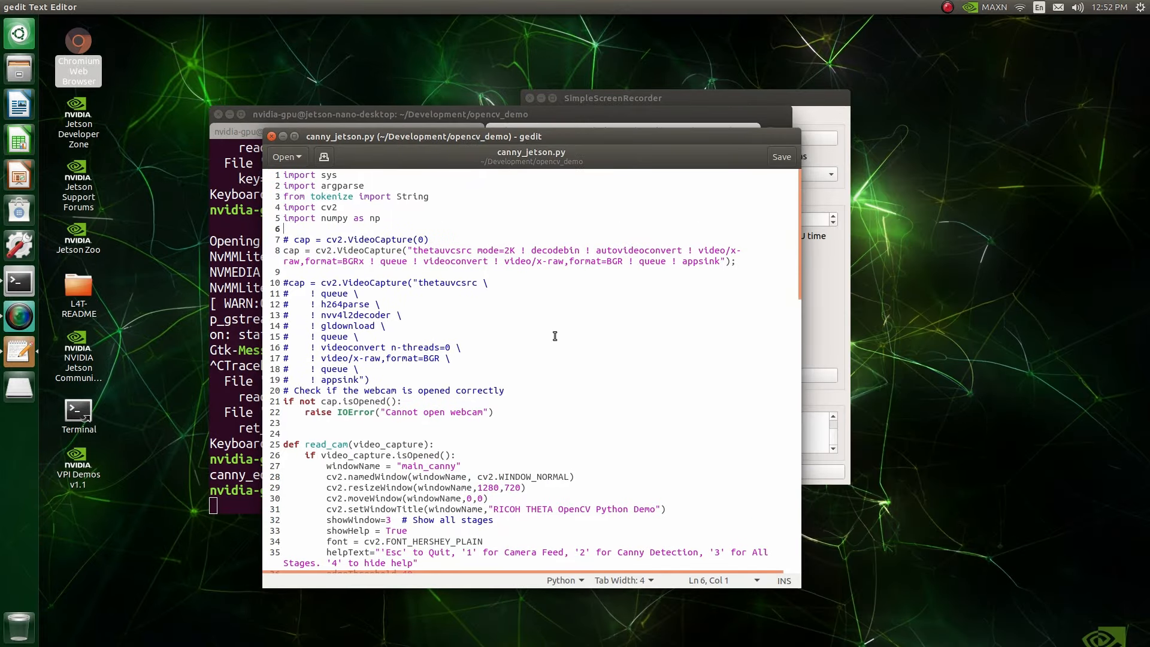
mouse_move(538, 305)
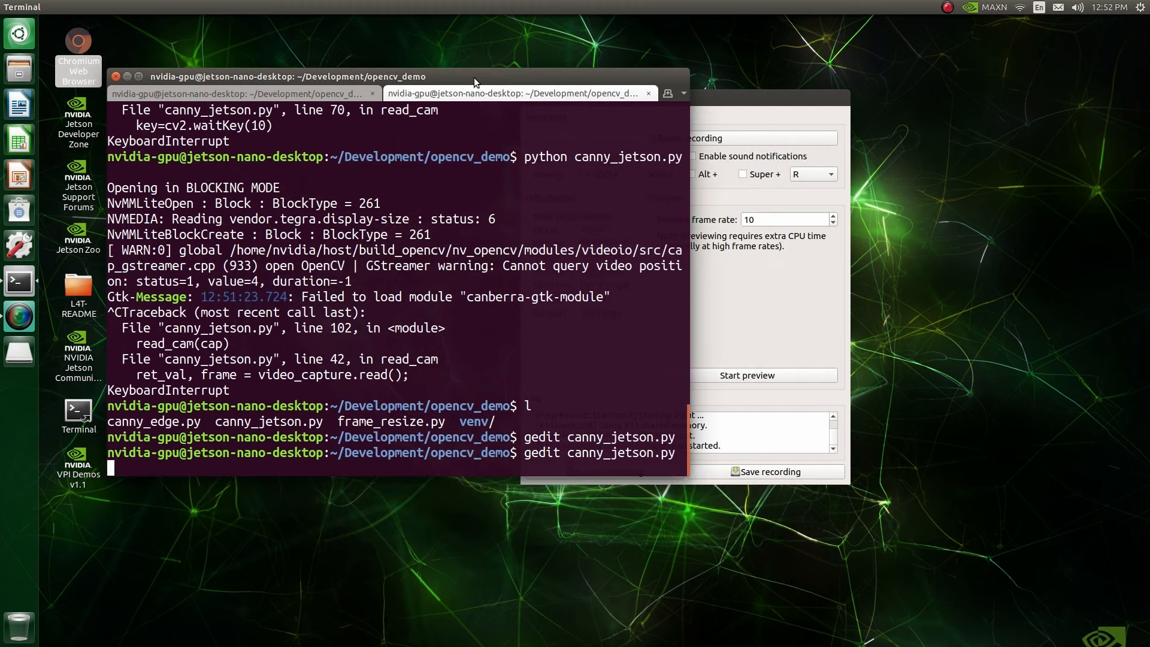
- Enter 'python canny_jetson.py' in Terminal to rerun the canny camera demo
text(python canny_jetson.py)
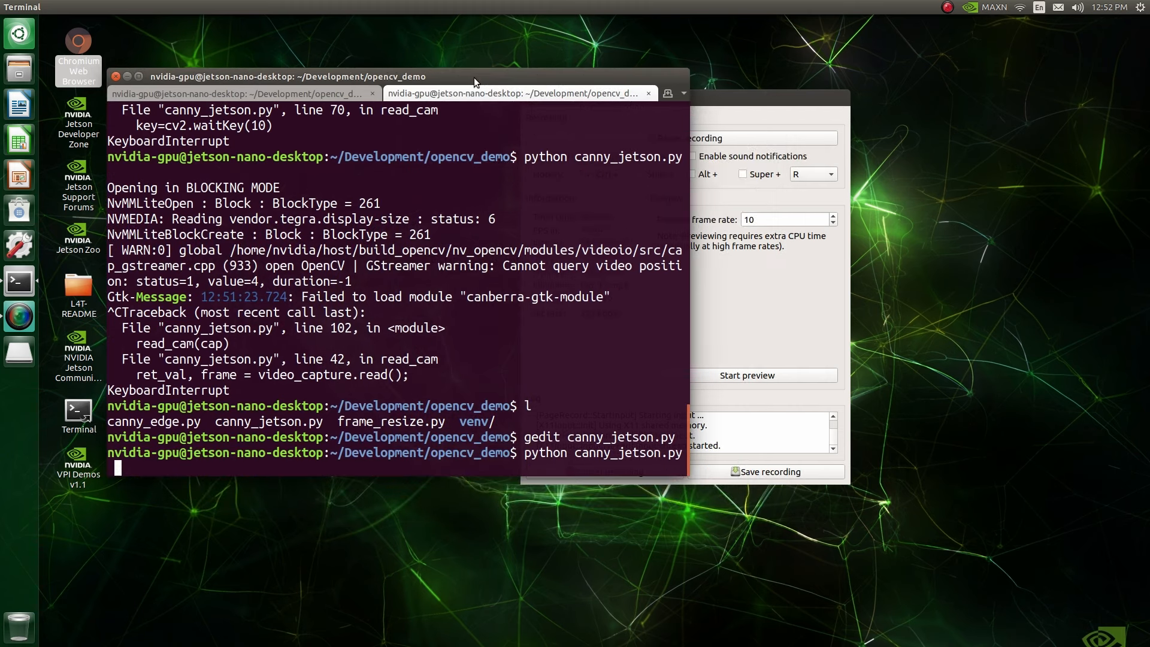